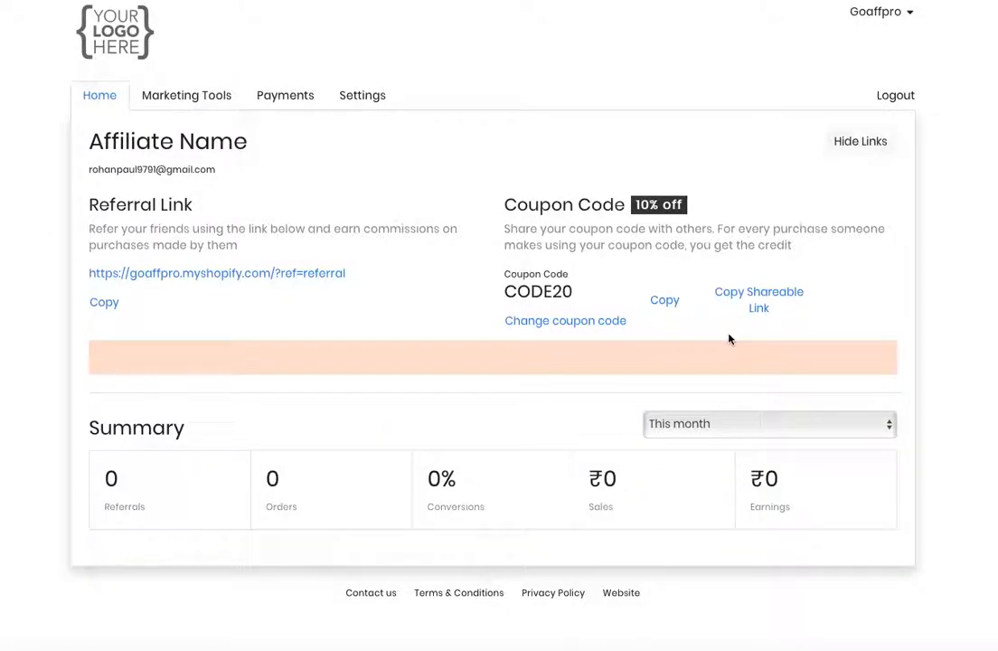
pyautogui.moveTo(719, 271)
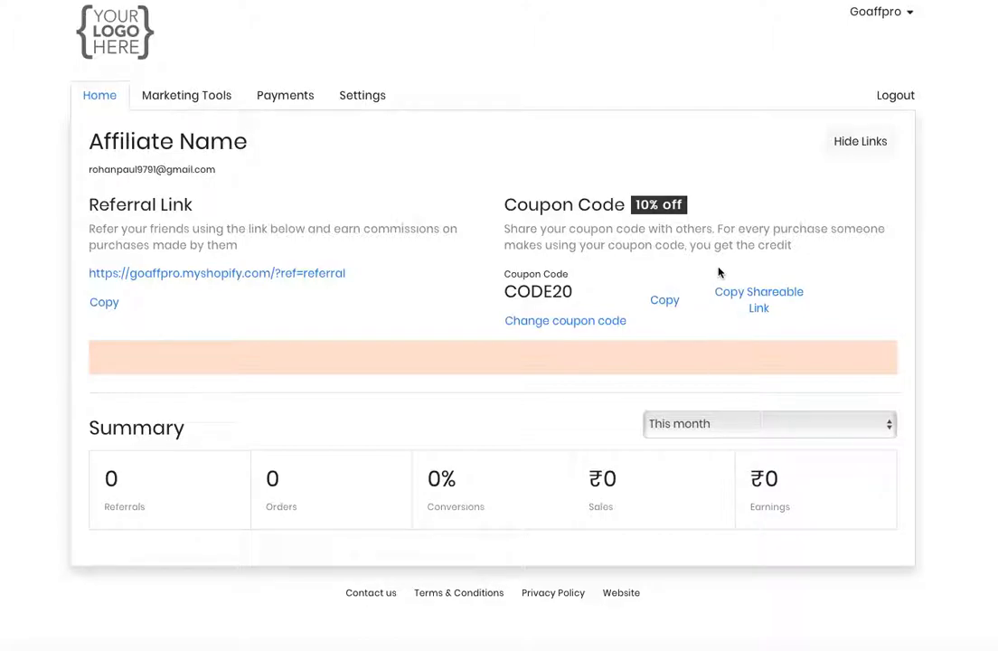
pyautogui.moveTo(712, 275)
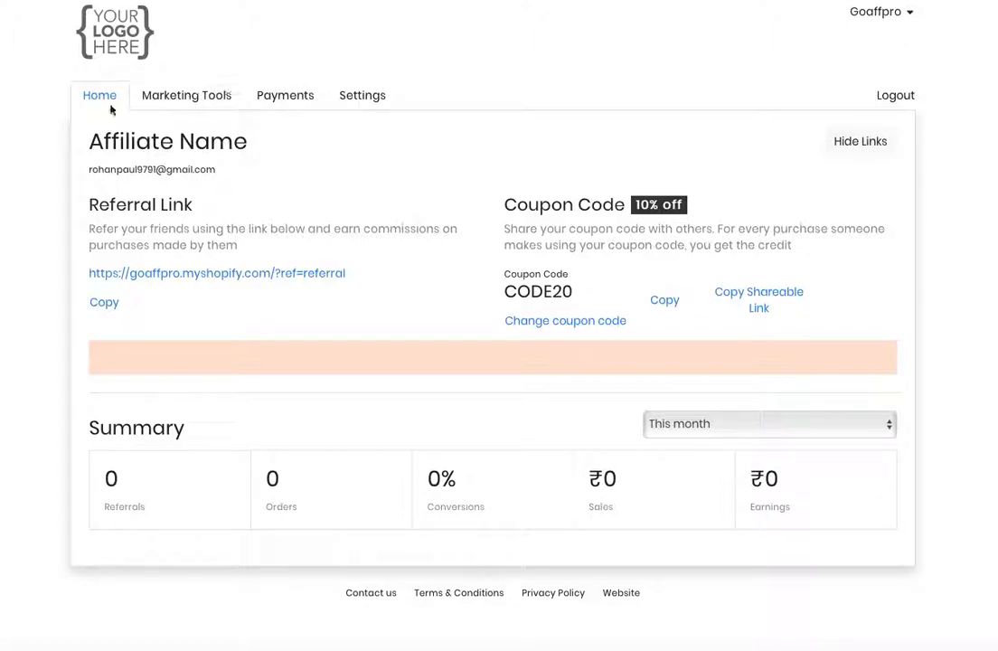
pyautogui.moveTo(186, 94)
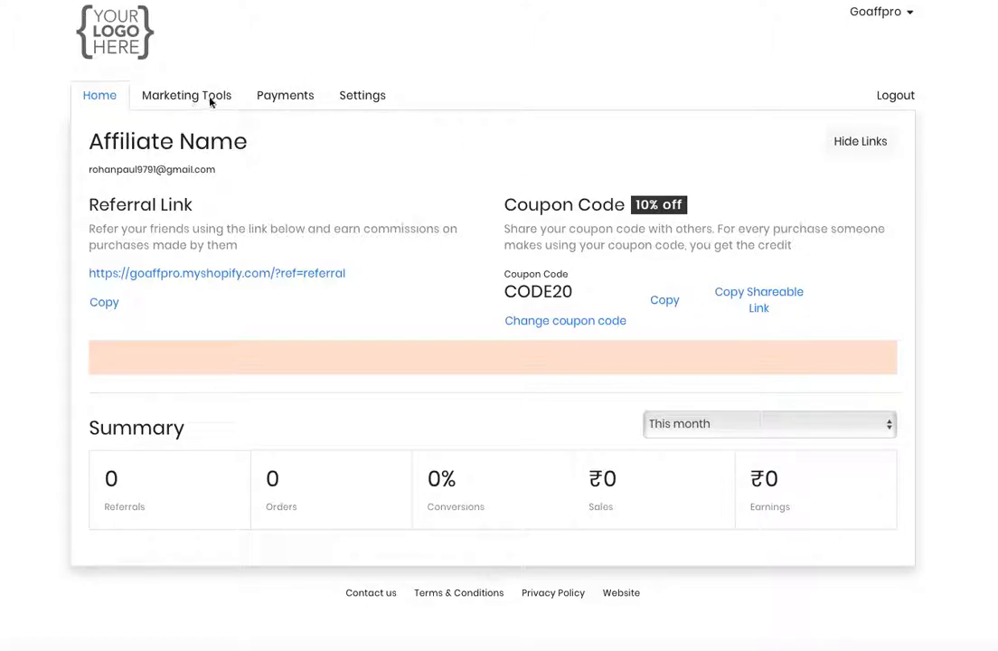
# - Preview the Marketing Tools, Payments and Settings pages, then return to the Home dashboard
pyautogui.click(187, 94)
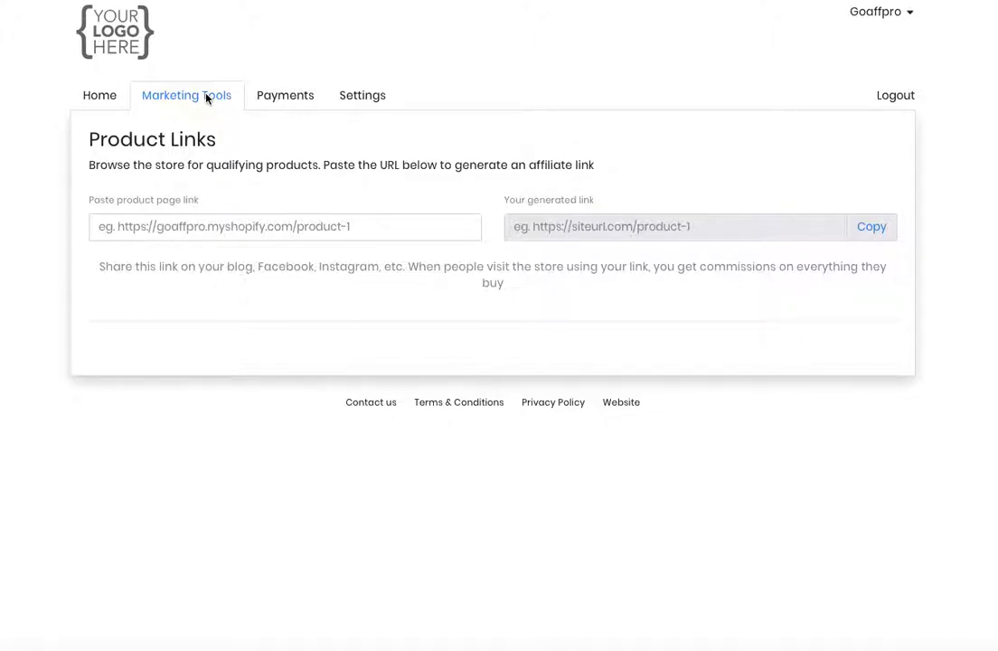
pyautogui.click(286, 94)
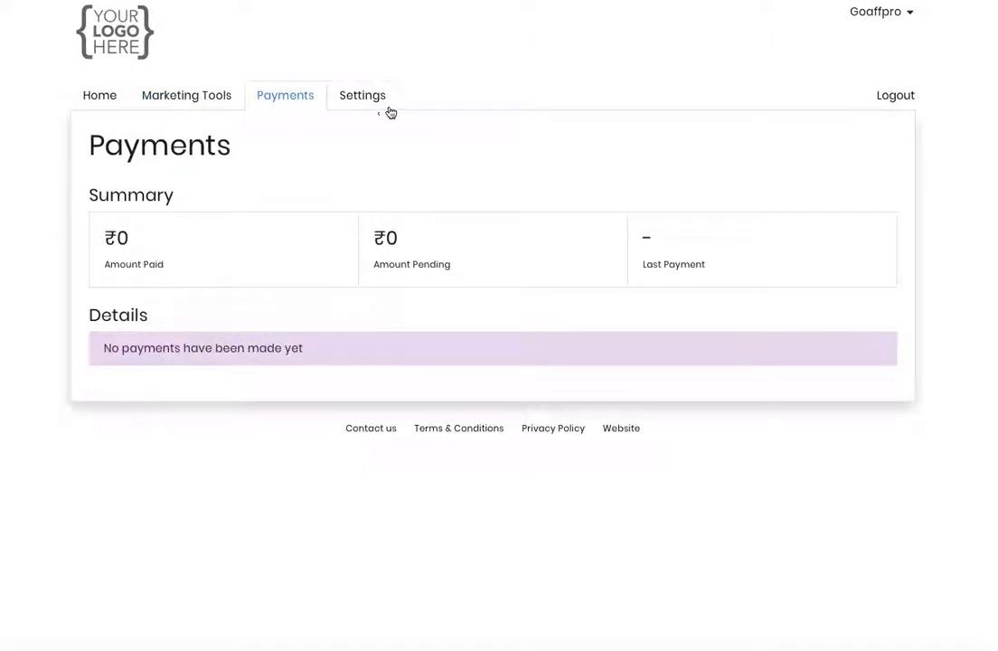
pyautogui.click(361, 94)
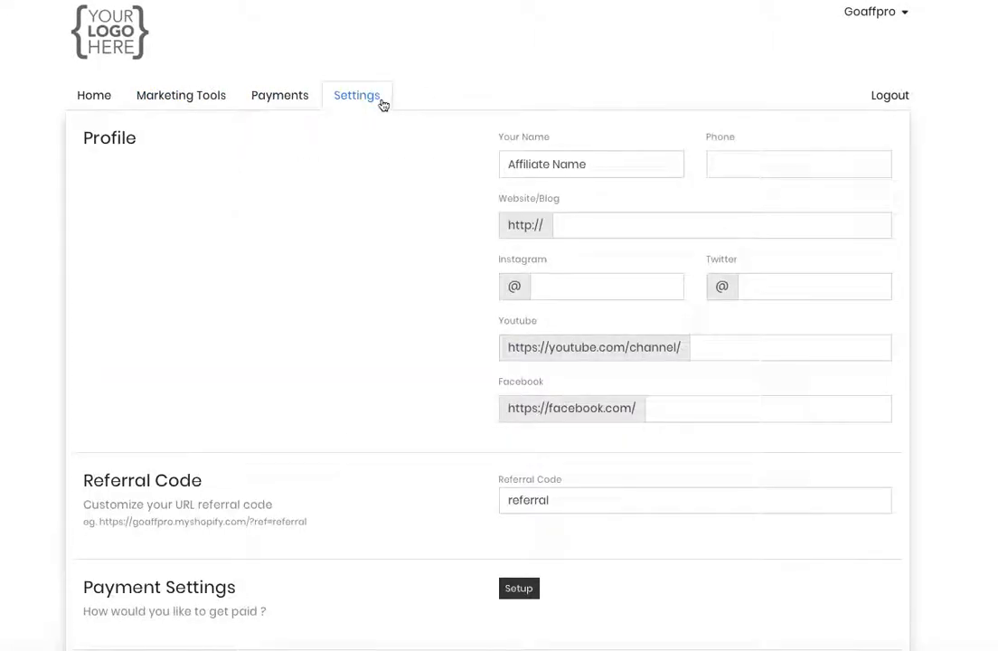
pyautogui.click(100, 94)
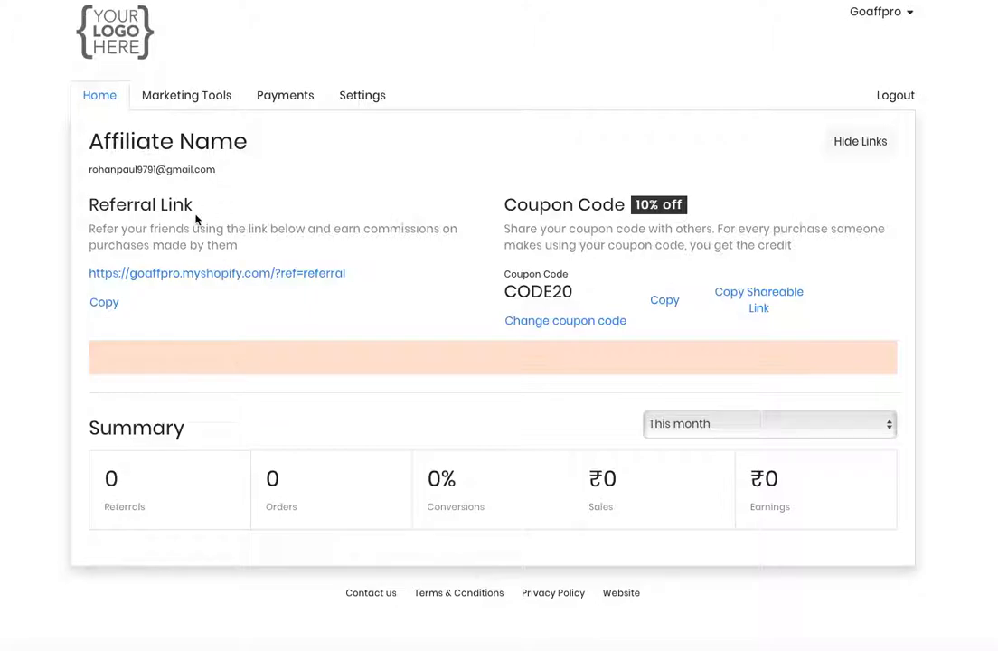
pyautogui.moveTo(629, 241)
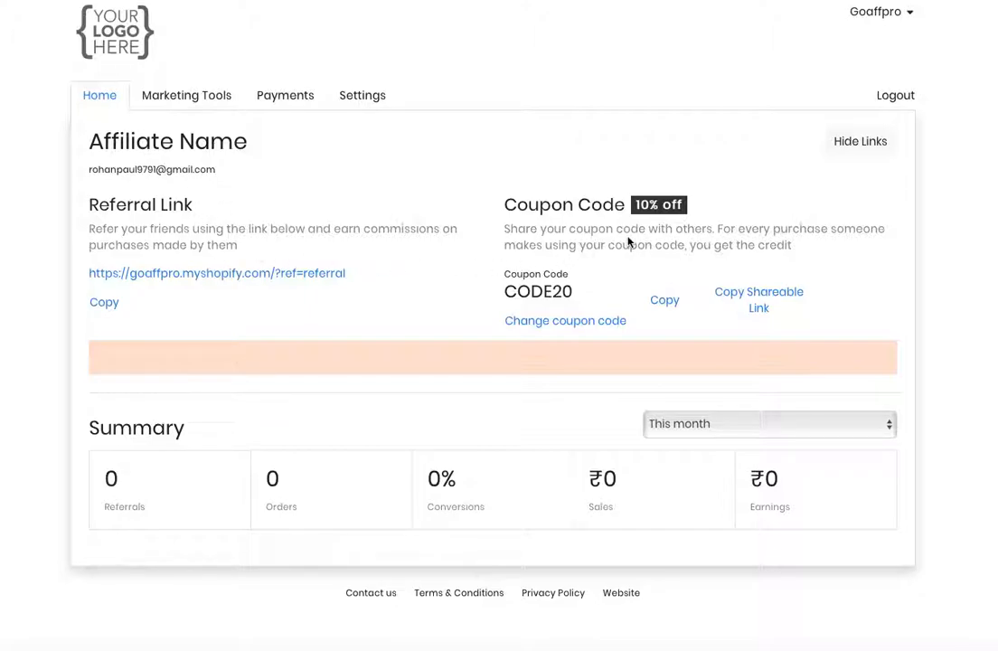
pyautogui.moveTo(629, 235)
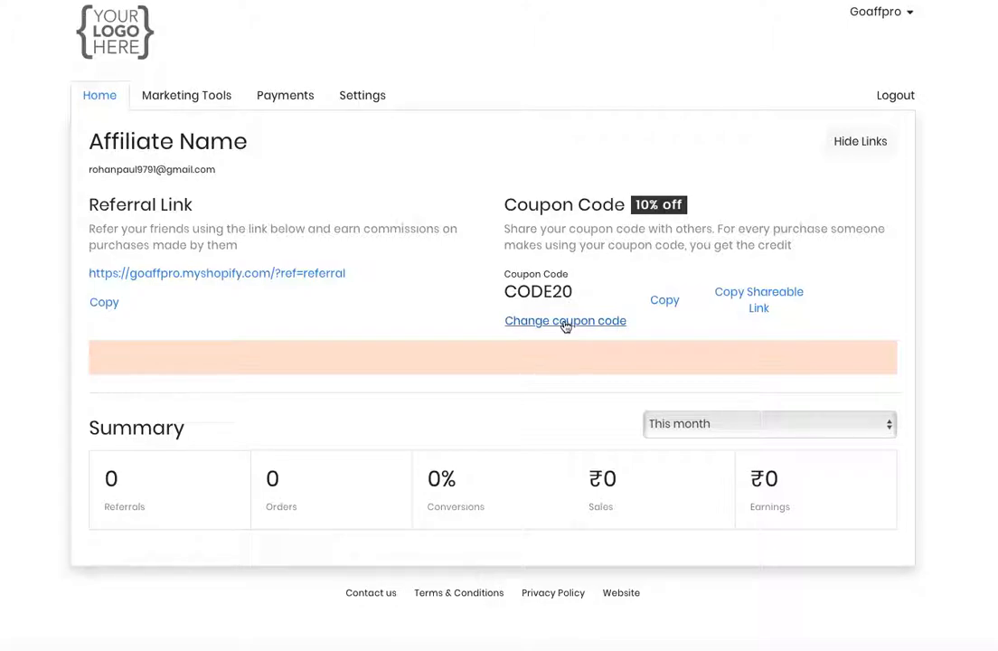
# - Peek at the coupon code dialog and summary time-period choices without changing anything
pyautogui.click(564, 320)
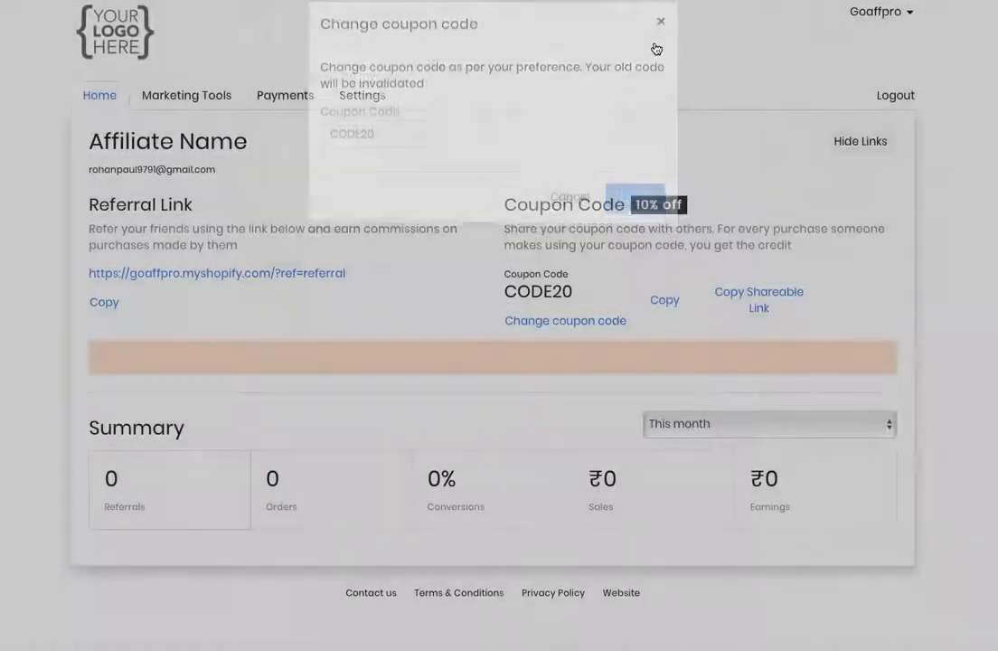
pyautogui.click(660, 22)
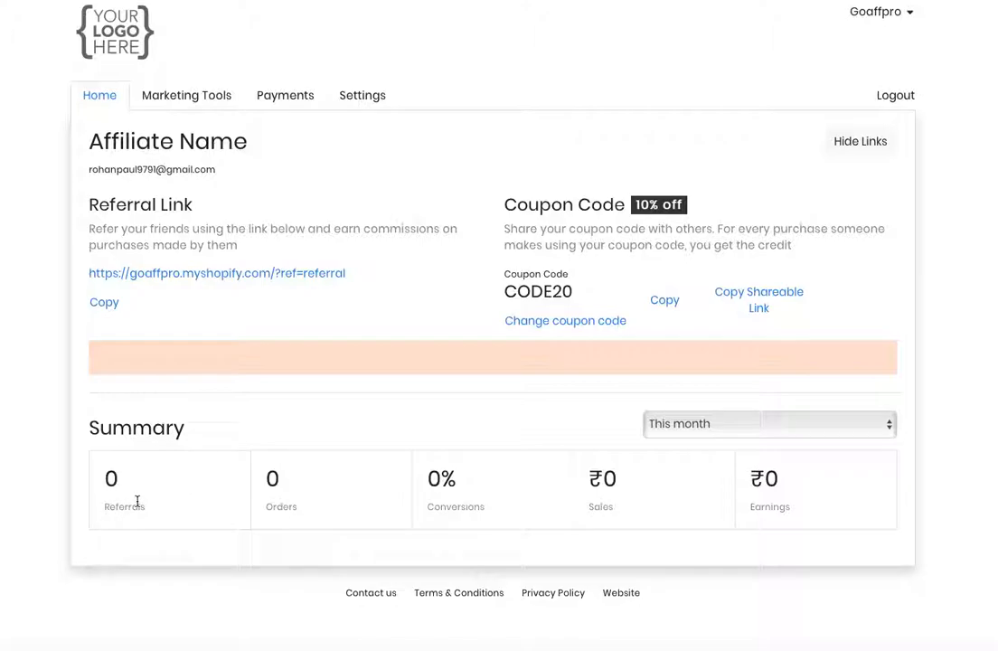
pyautogui.moveTo(314, 506)
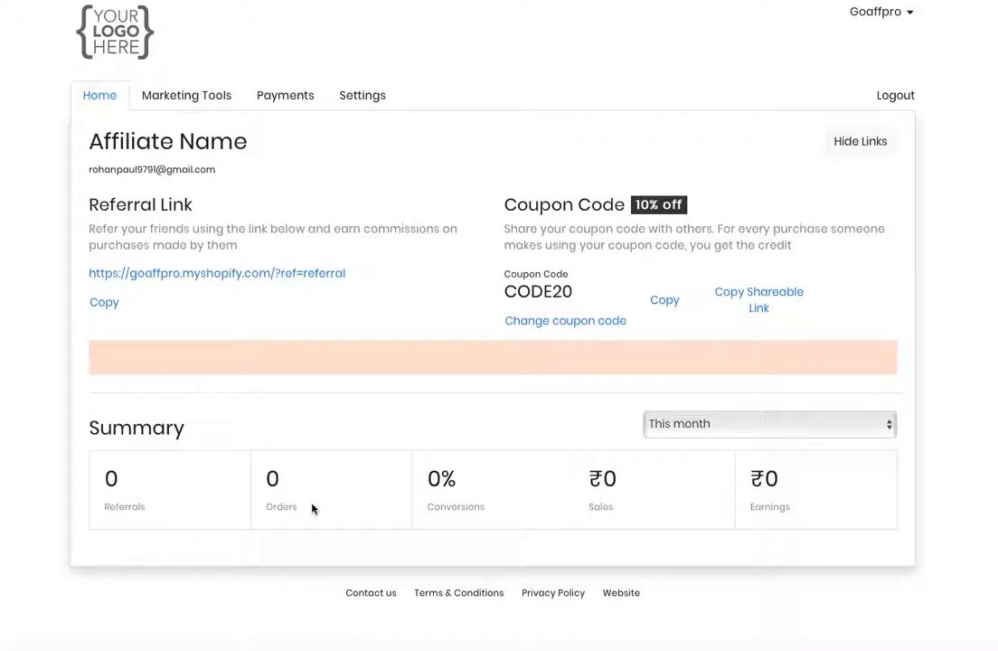
pyautogui.moveTo(456, 504)
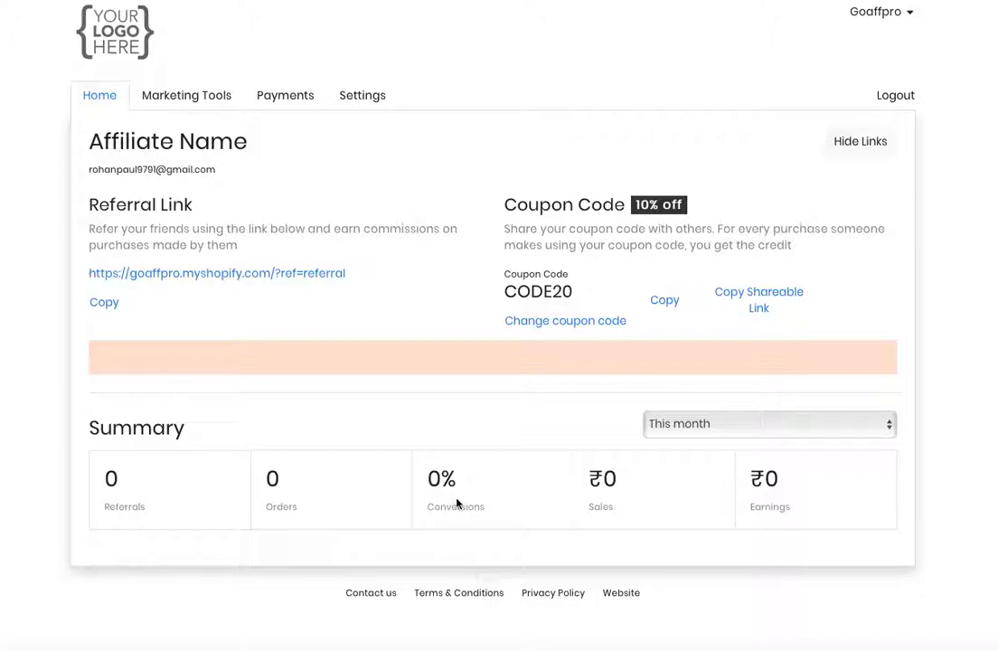
pyautogui.moveTo(640, 505)
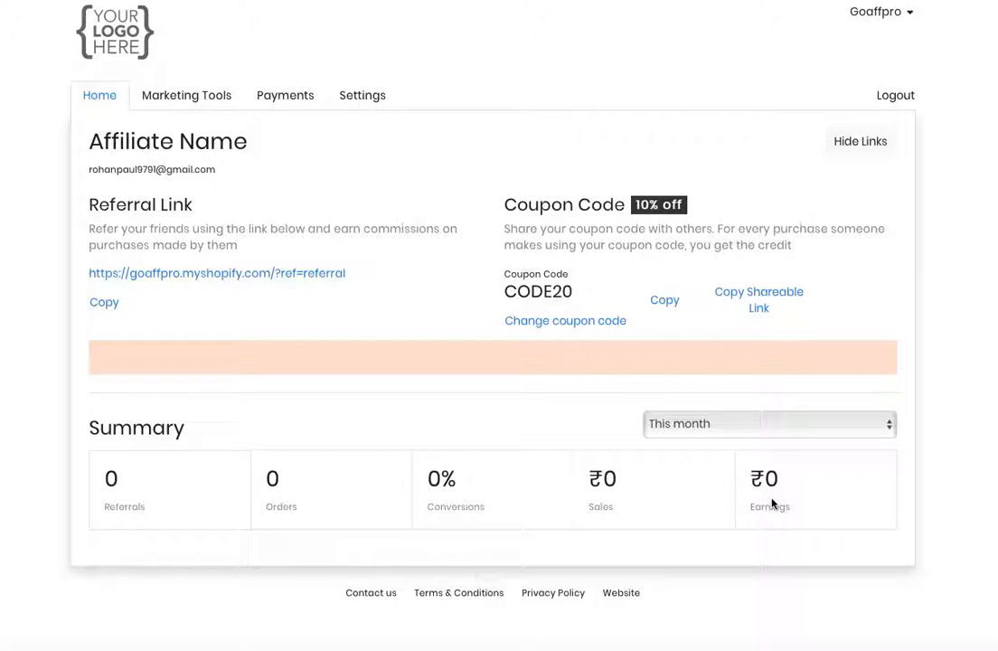
pyautogui.moveTo(853, 430)
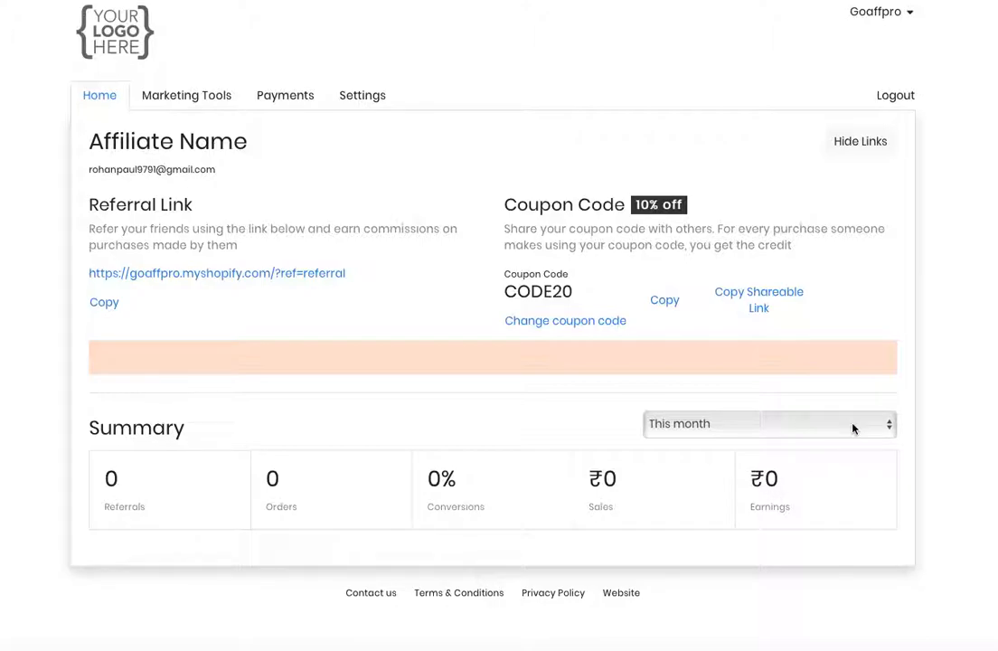
pyautogui.click(766, 423)
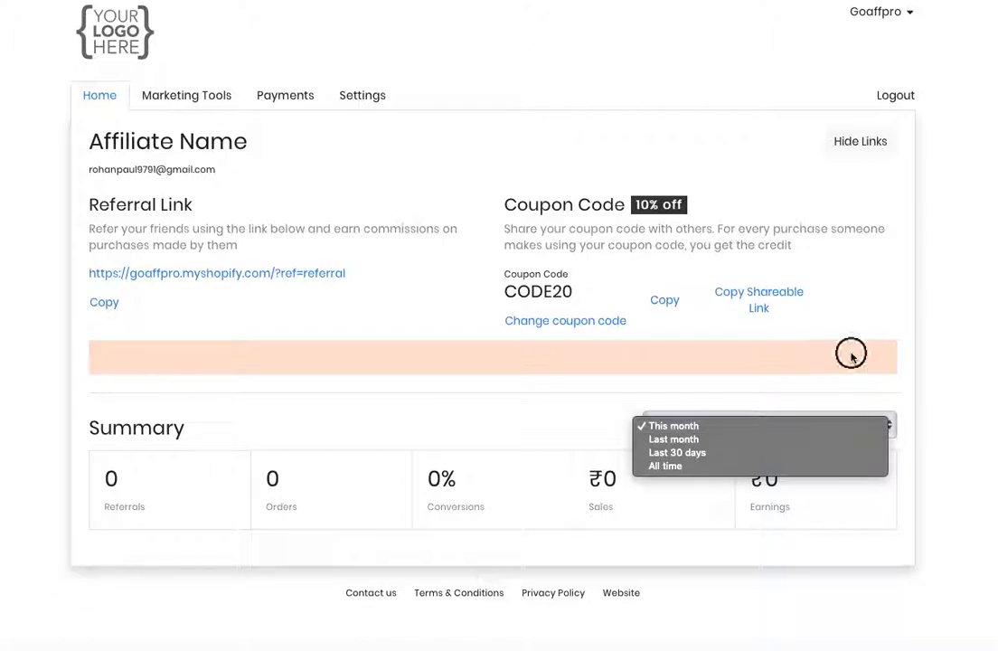
pyautogui.click(186, 94)
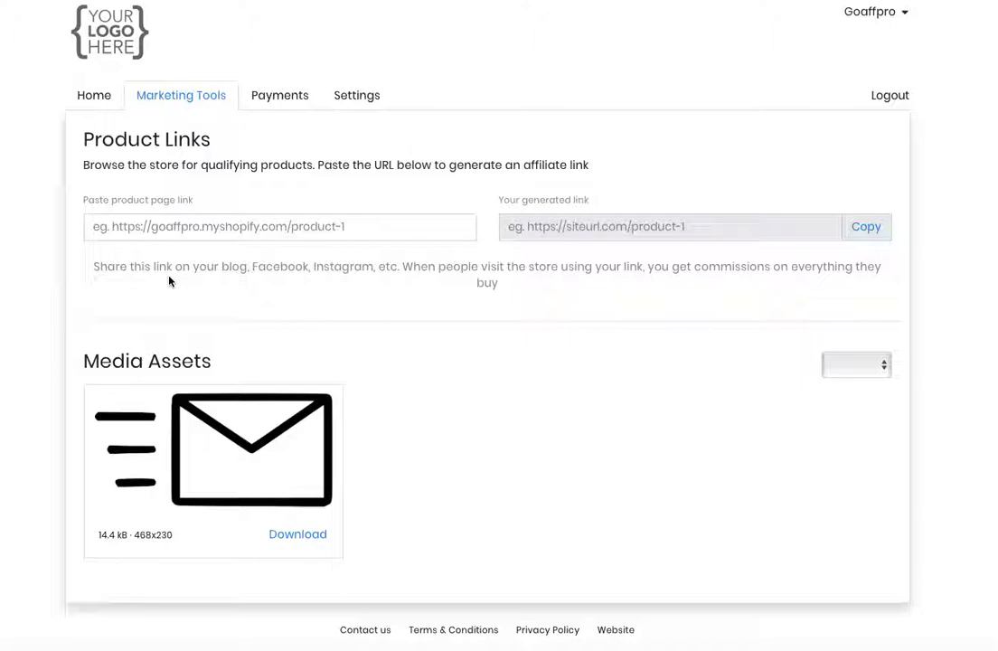
pyautogui.moveTo(162, 282)
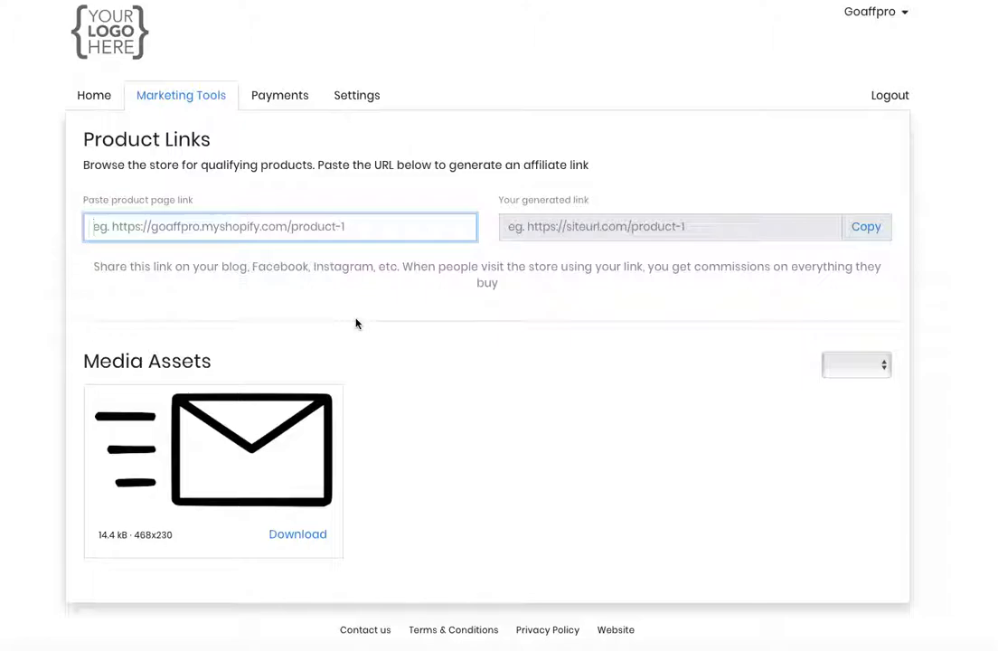
pyautogui.moveTo(770, 253)
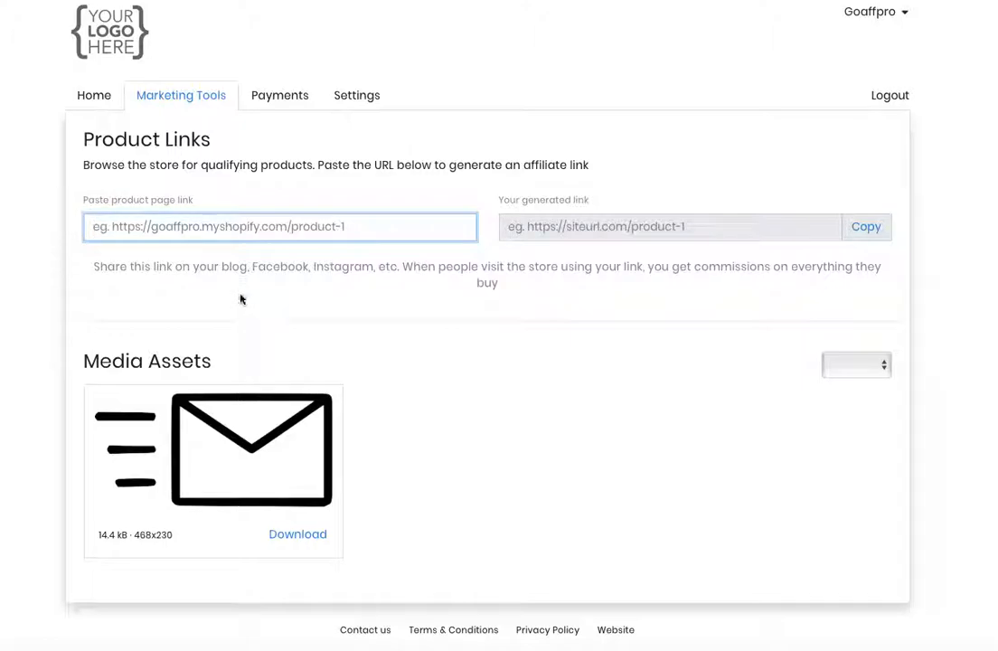
# - Show the payment summary listing zero paid, zero pending and no payments yet
pyautogui.click(278, 94)
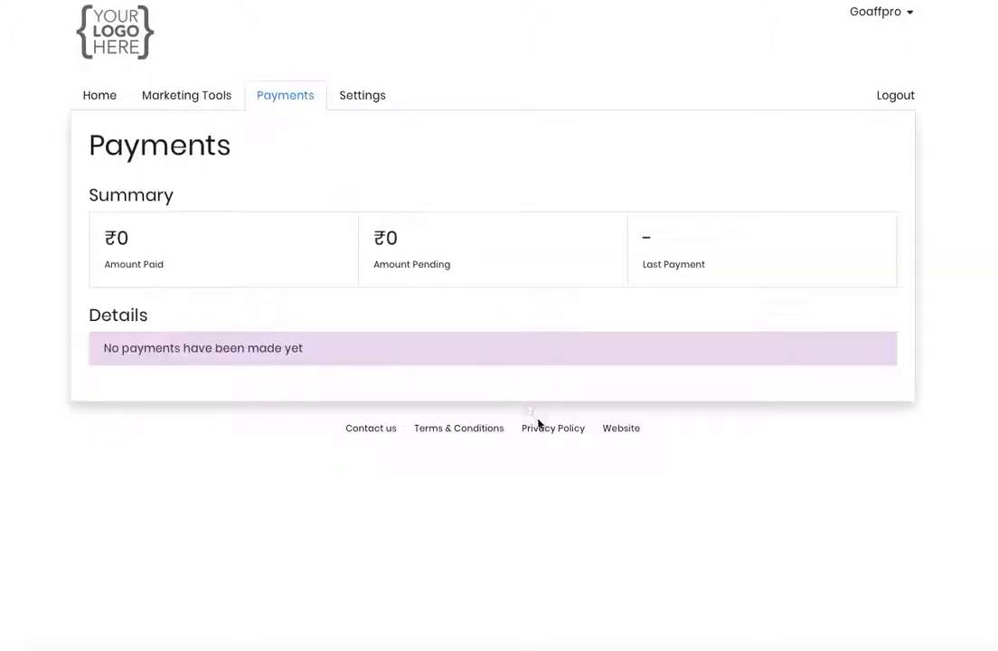
pyautogui.moveTo(413, 466)
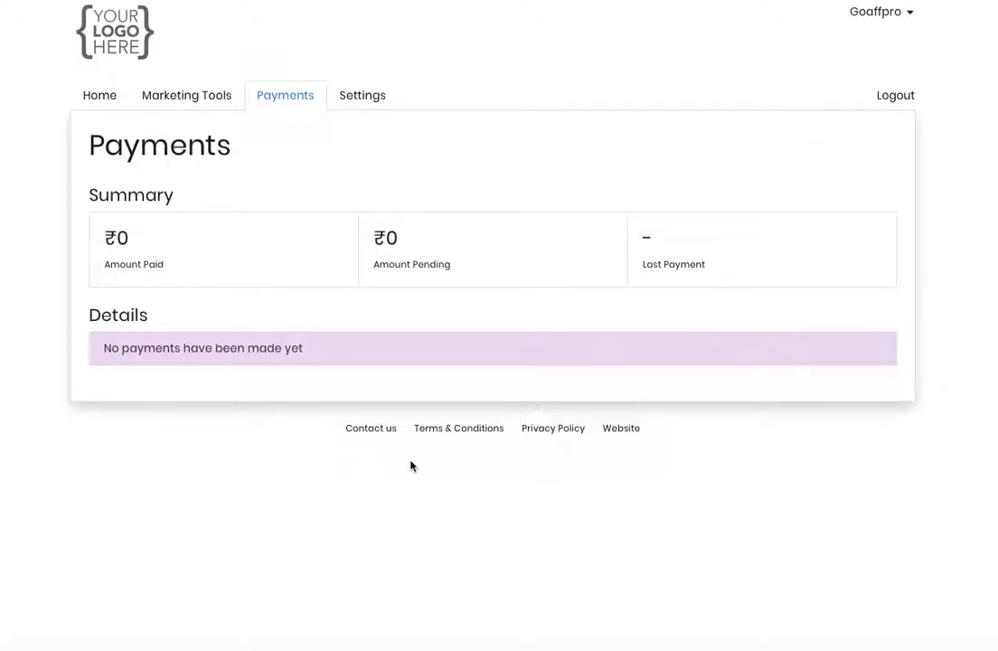
pyautogui.moveTo(209, 195)
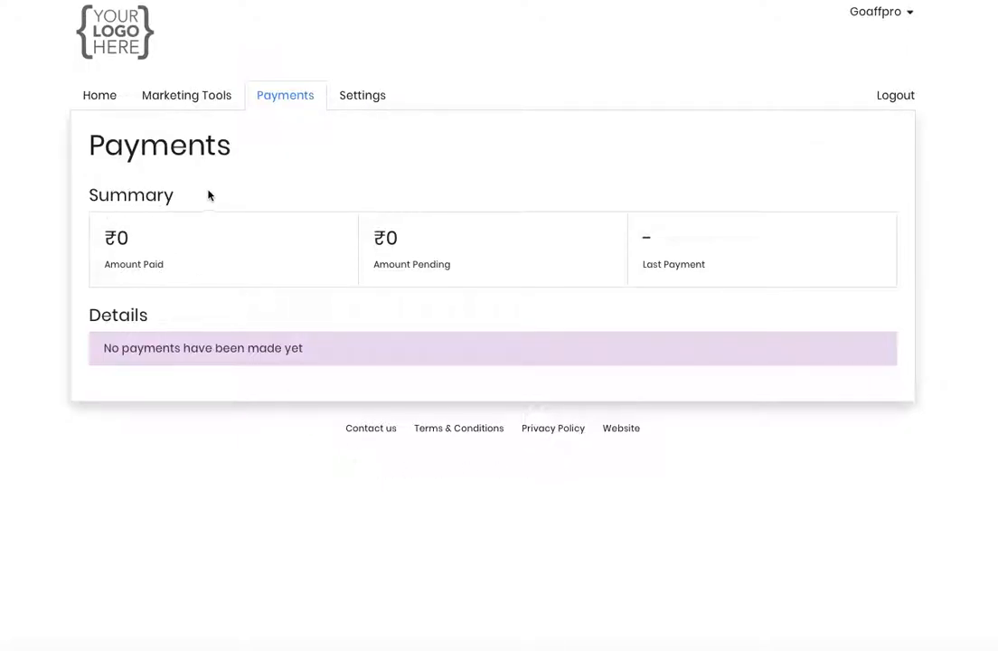
pyautogui.moveTo(215, 193)
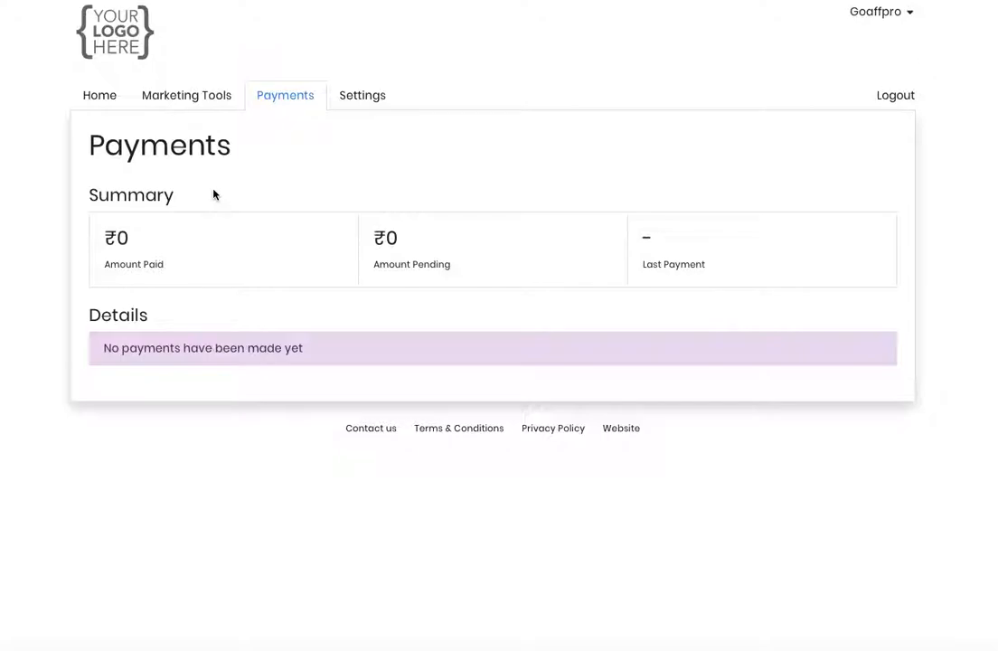
pyautogui.moveTo(213, 264)
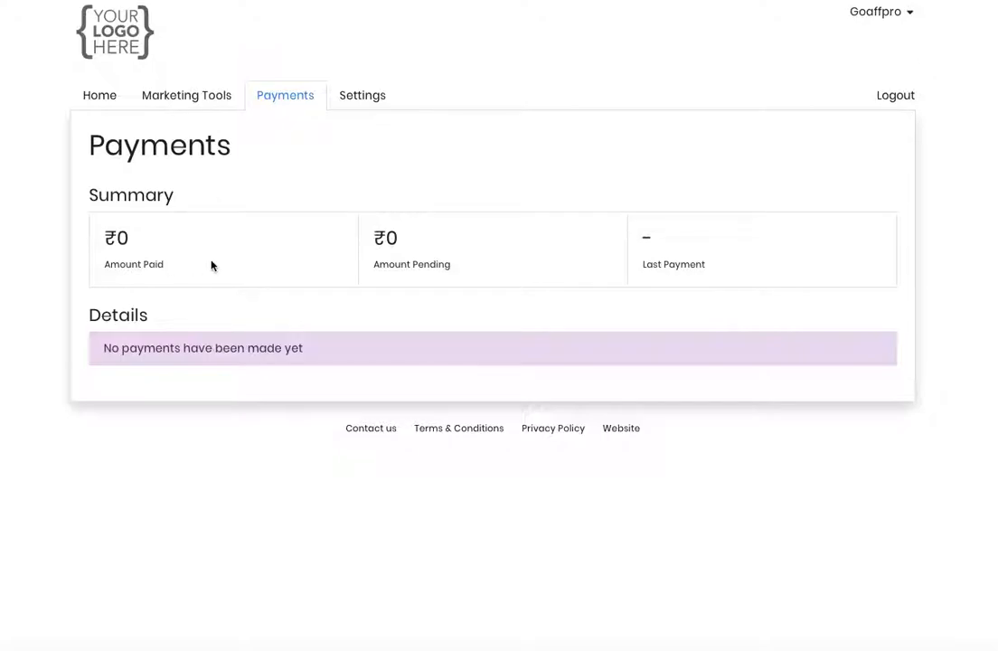
pyautogui.moveTo(260, 272)
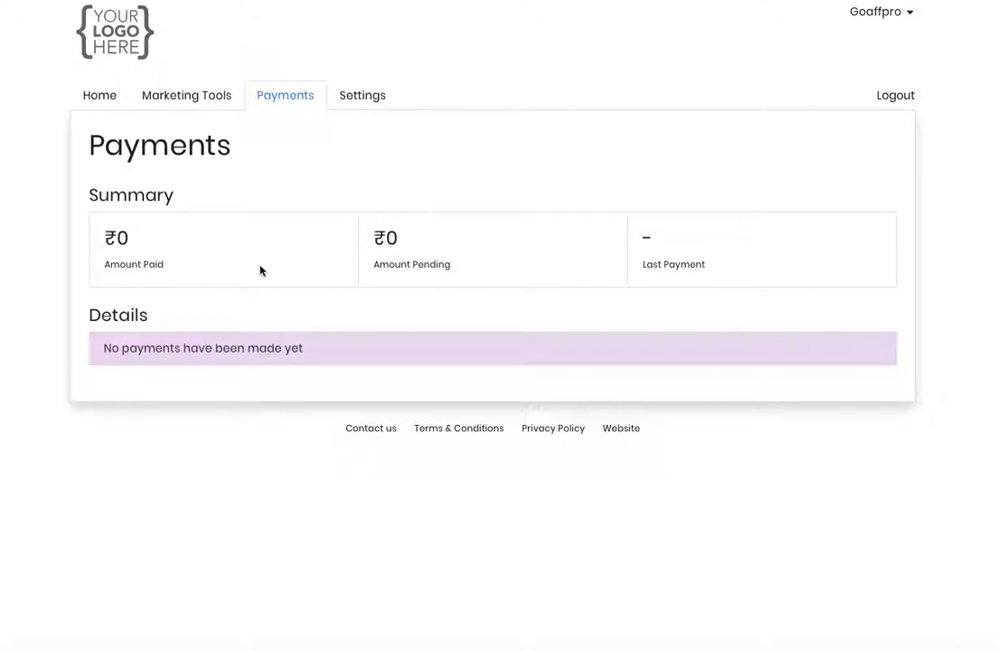
pyautogui.moveTo(492, 278)
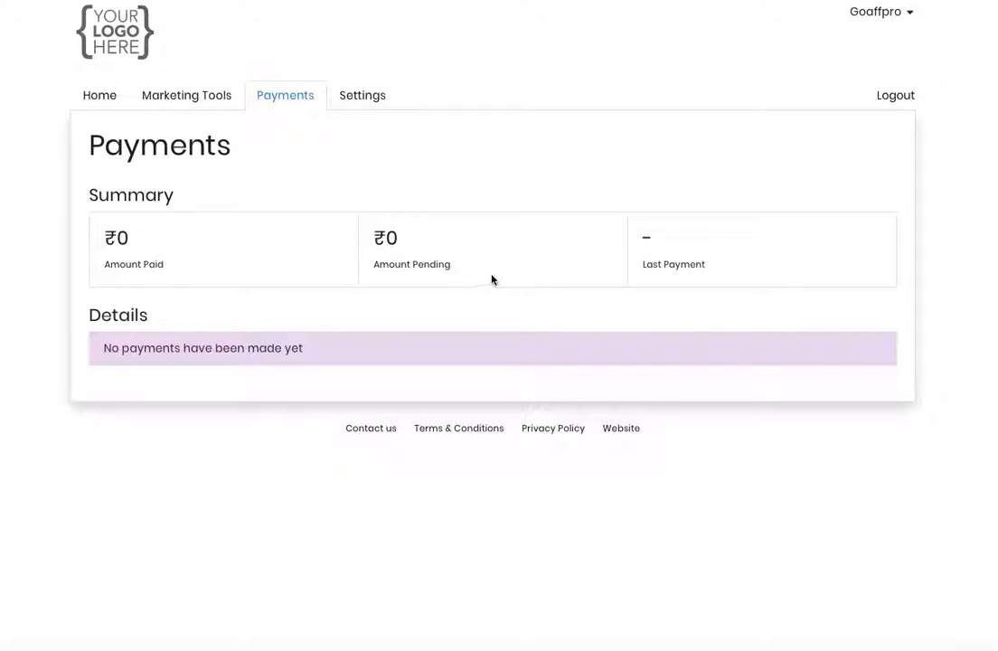
pyautogui.moveTo(502, 279)
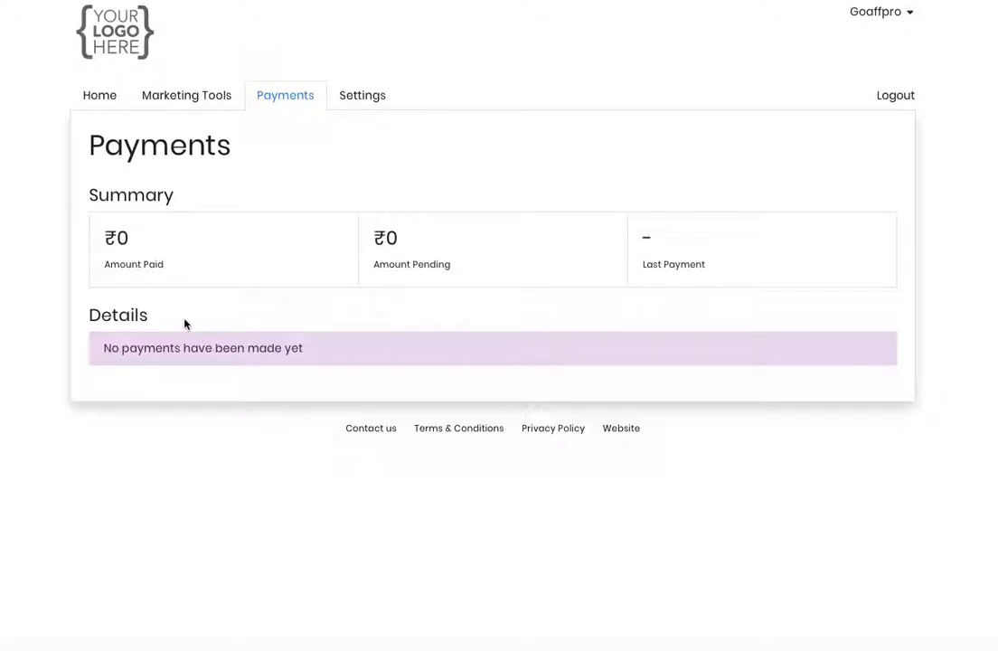
pyautogui.moveTo(181, 325)
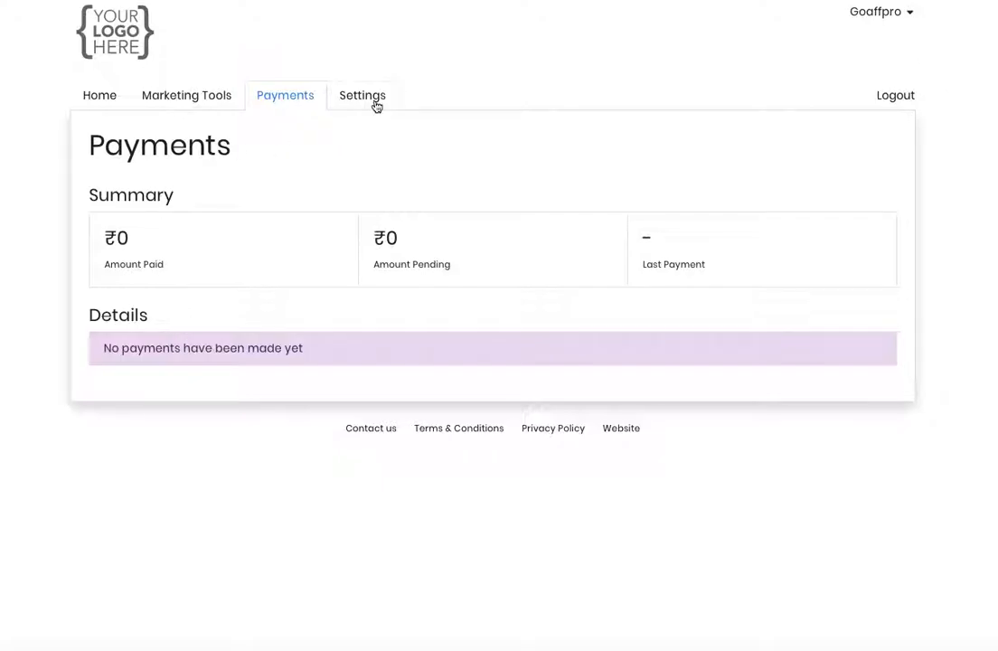
# - Show the Settings page with profile fields, referral code and payment settings
pyautogui.click(362, 94)
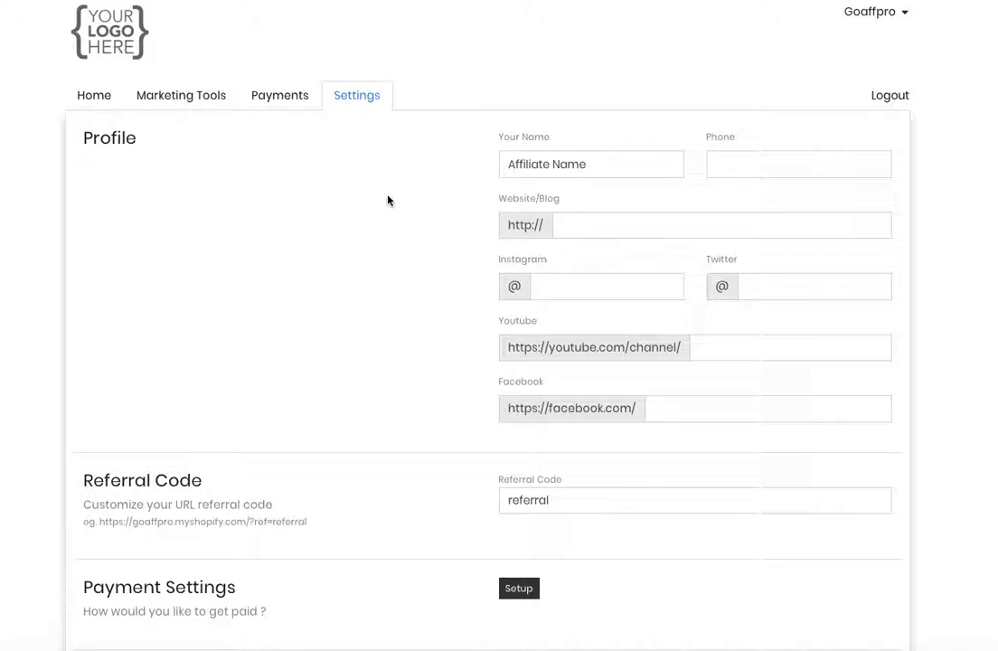
pyautogui.moveTo(459, 174)
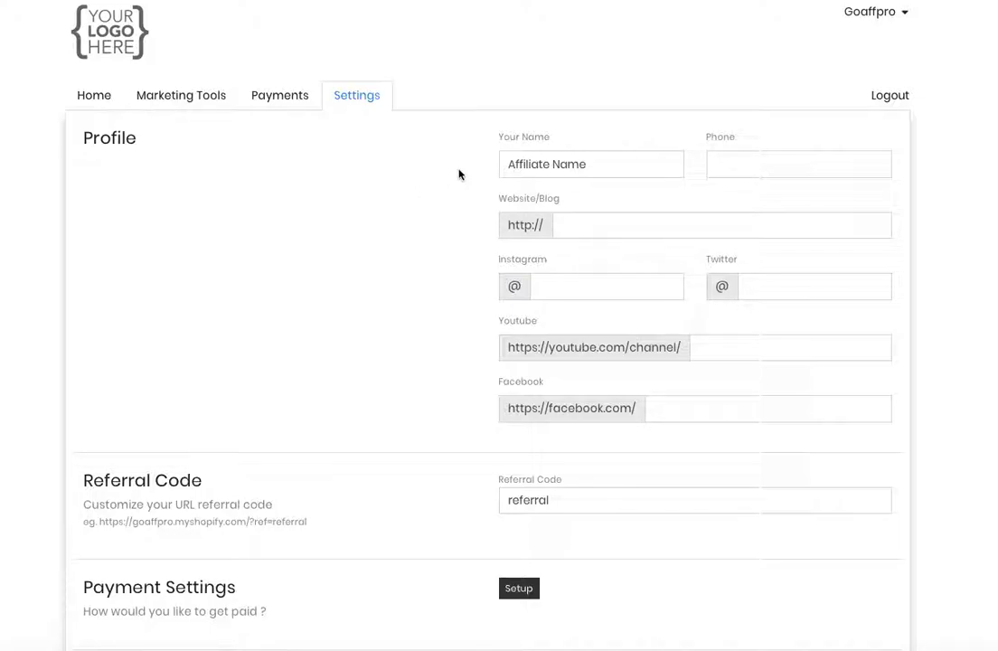
pyautogui.moveTo(436, 261)
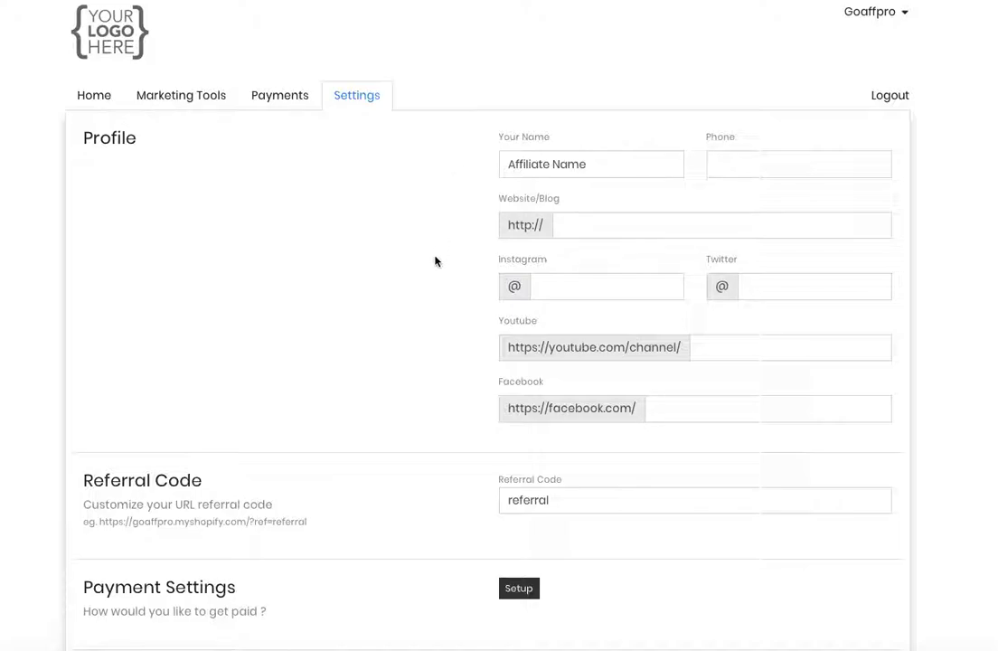
pyautogui.moveTo(560, 311)
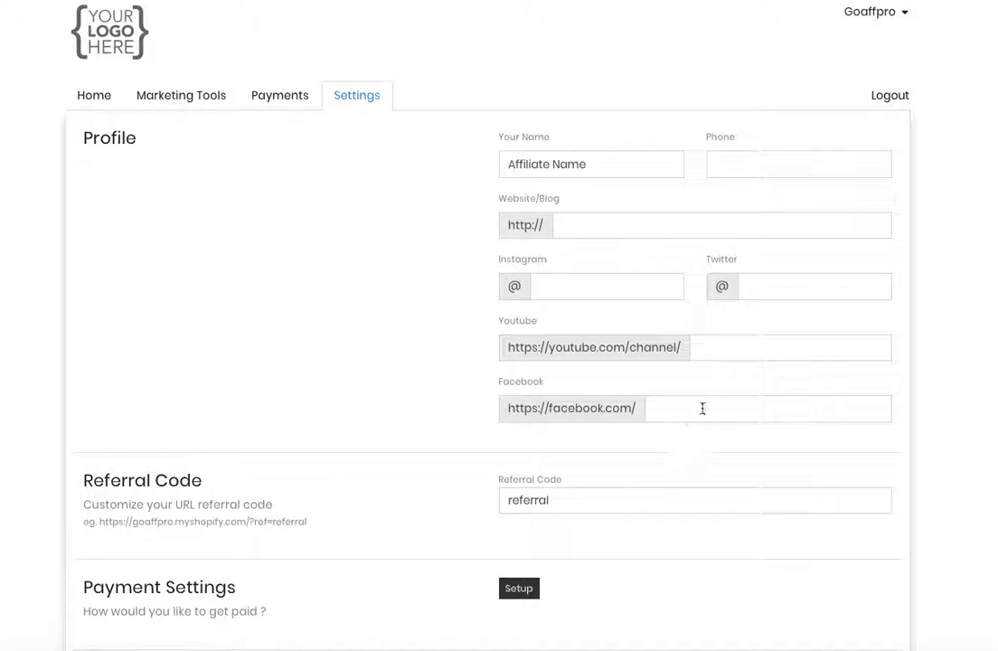
pyautogui.scroll(-3)
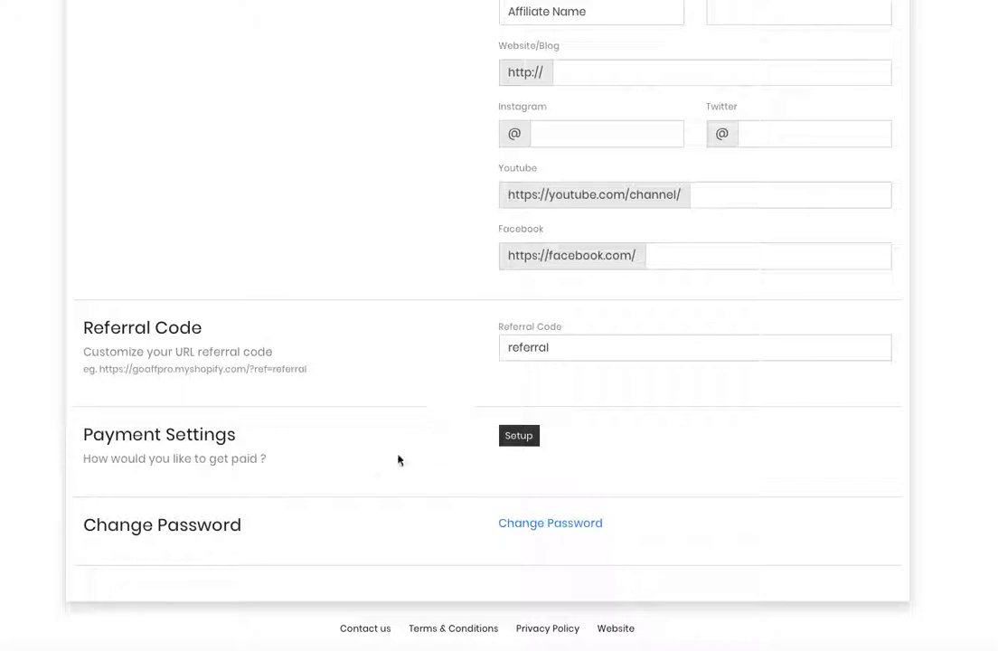
pyautogui.moveTo(428, 485)
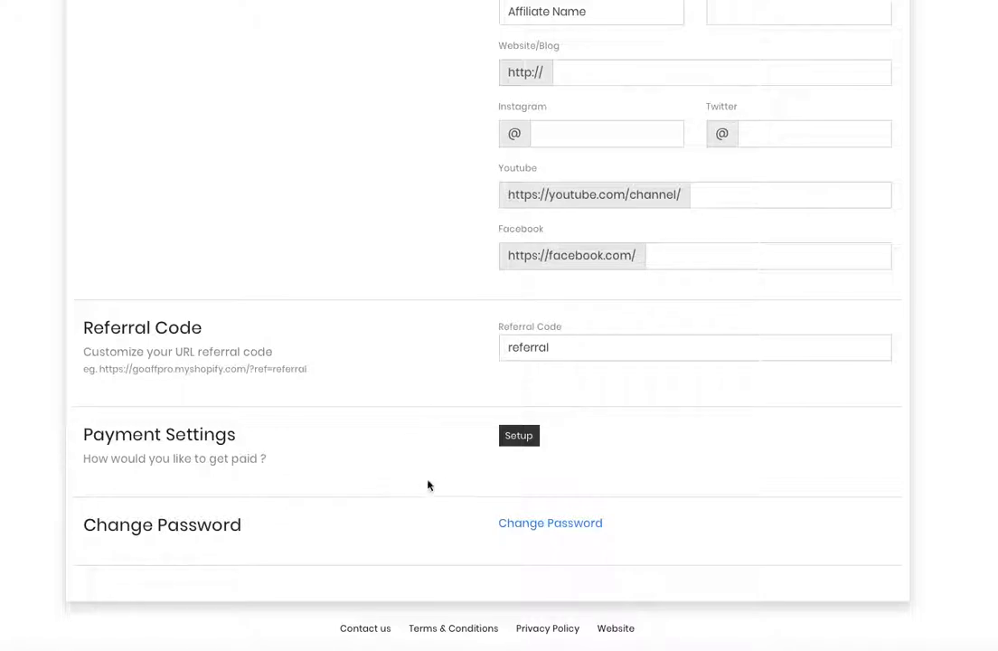
pyautogui.moveTo(518, 439)
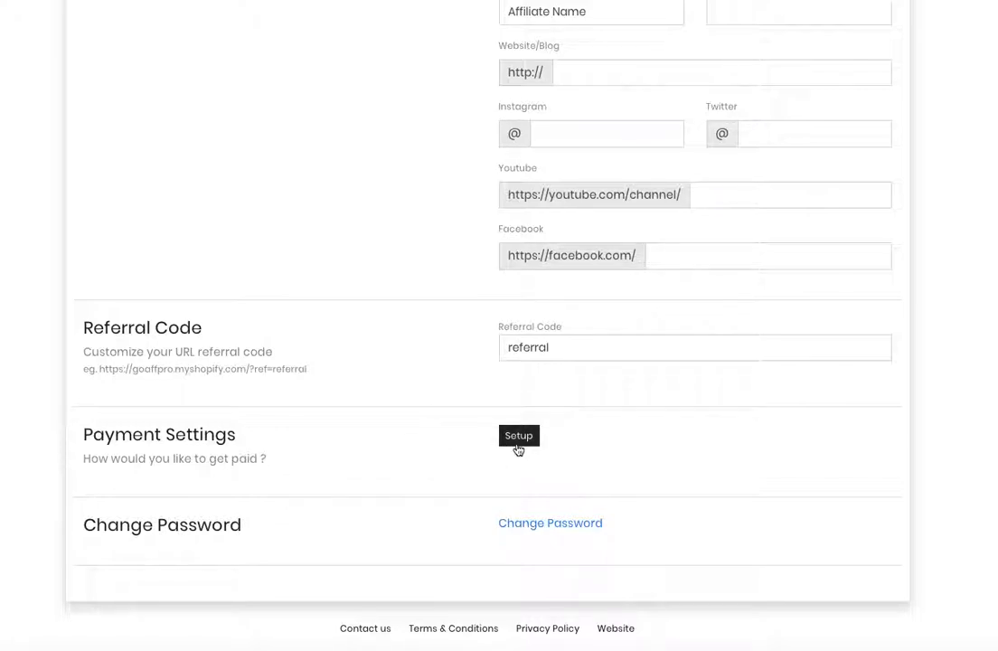
pyautogui.click(517, 434)
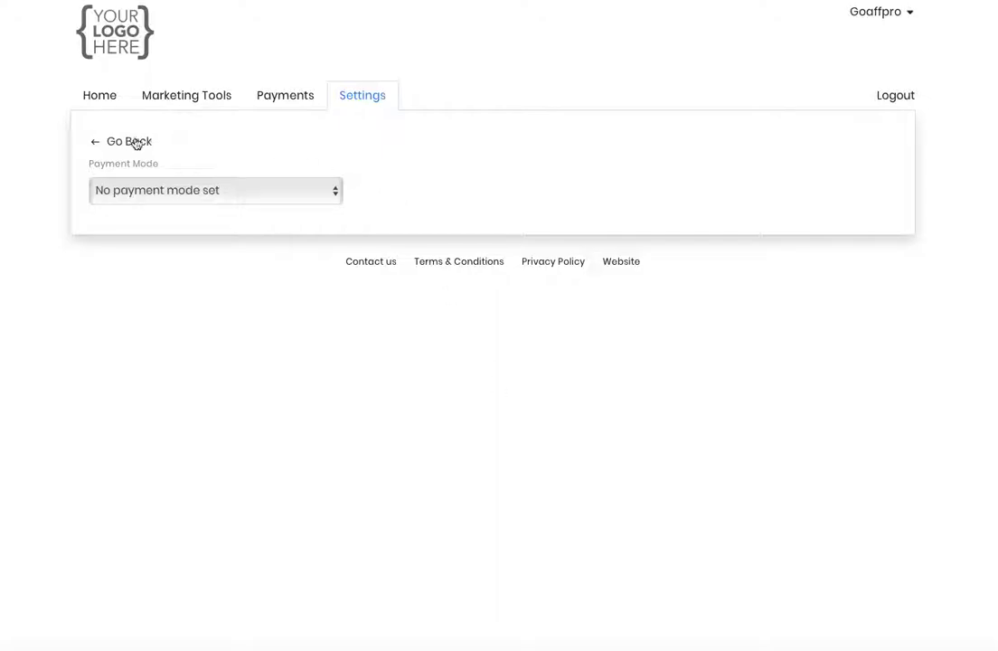
pyautogui.click(129, 141)
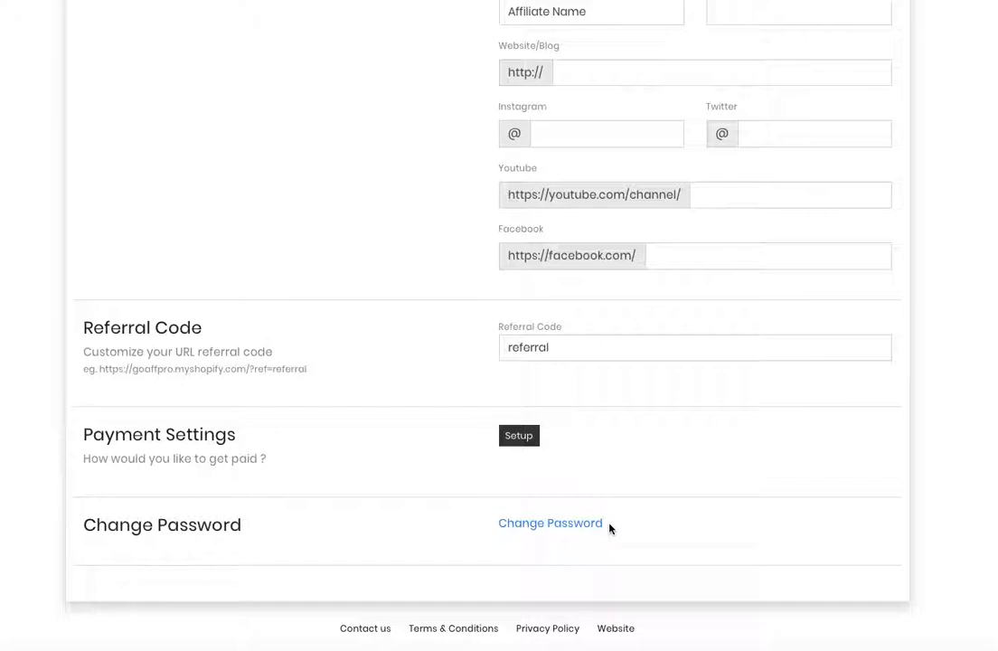
pyautogui.moveTo(757, 43)
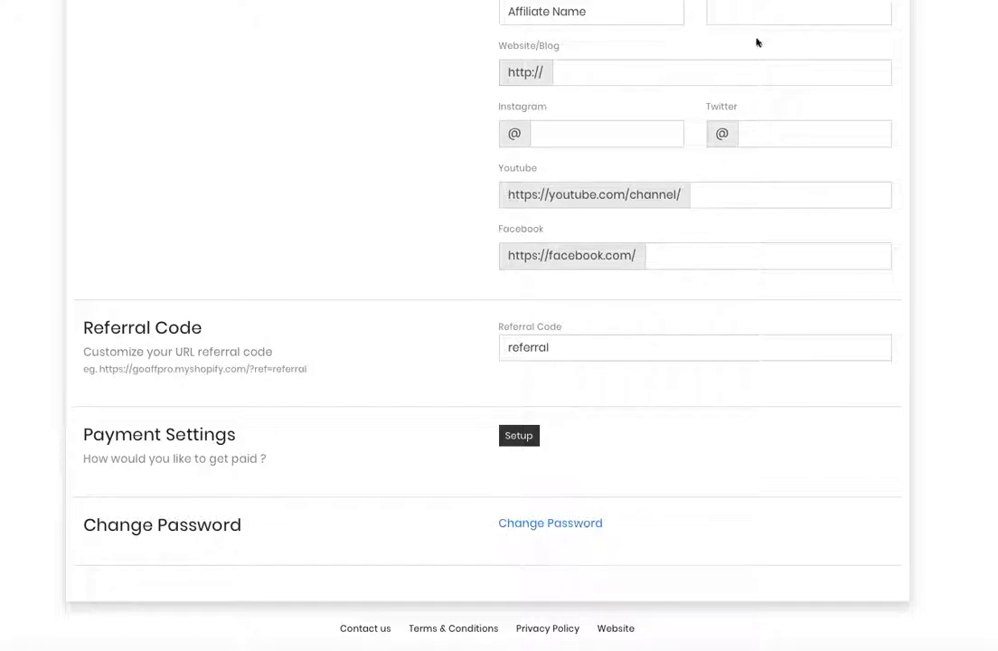